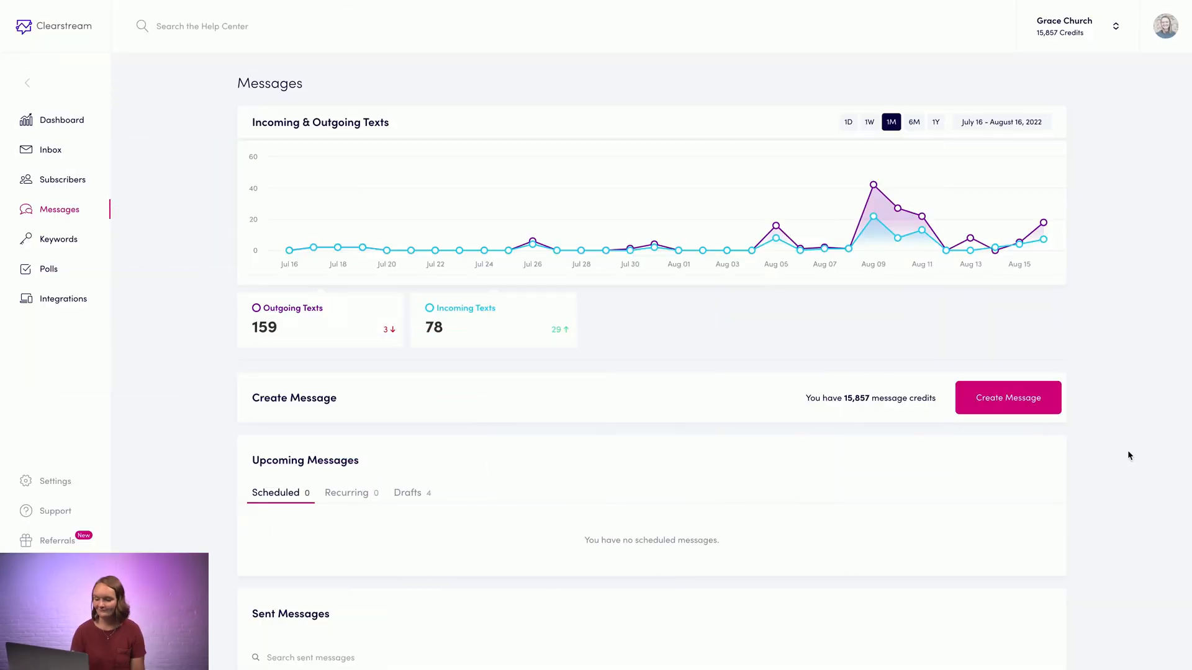
Step: Start a new text message from the Messages page
{"action": "left_click", "coordinate": [1006, 397]}
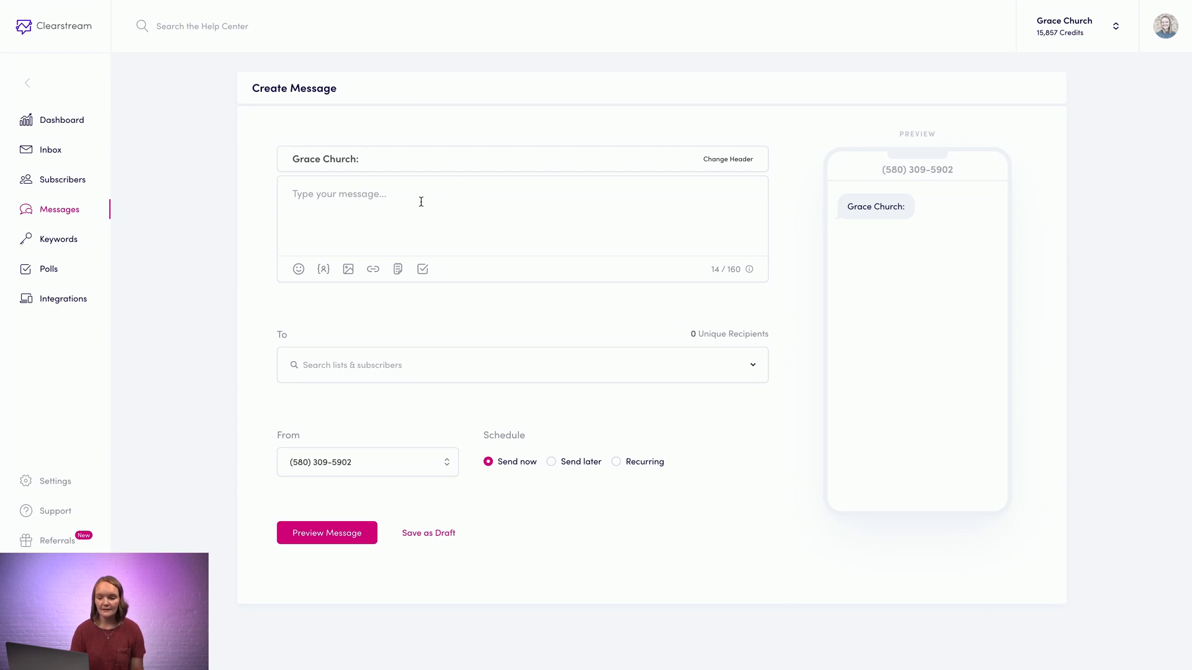
{"action": "type", "text": "Join us tonight at 7pm for a night of worship! If you can't make it in person, join us online - https://clr.cm/Ju44"}
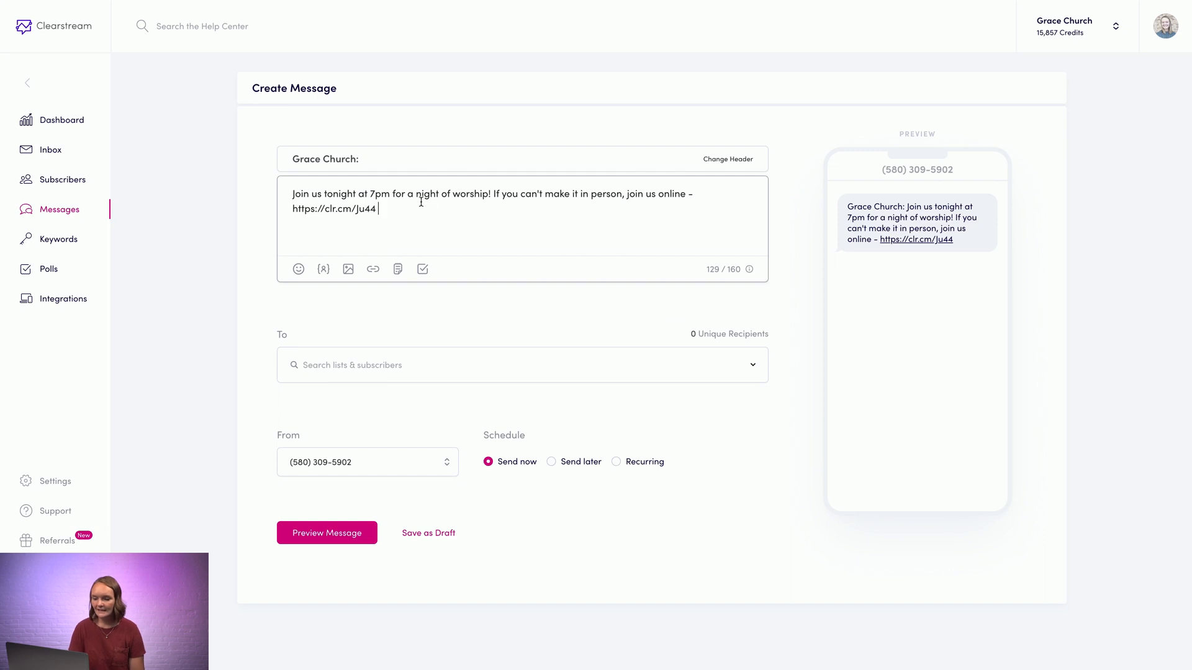
{"action": "mouse_move", "coordinate": [893, 295]}
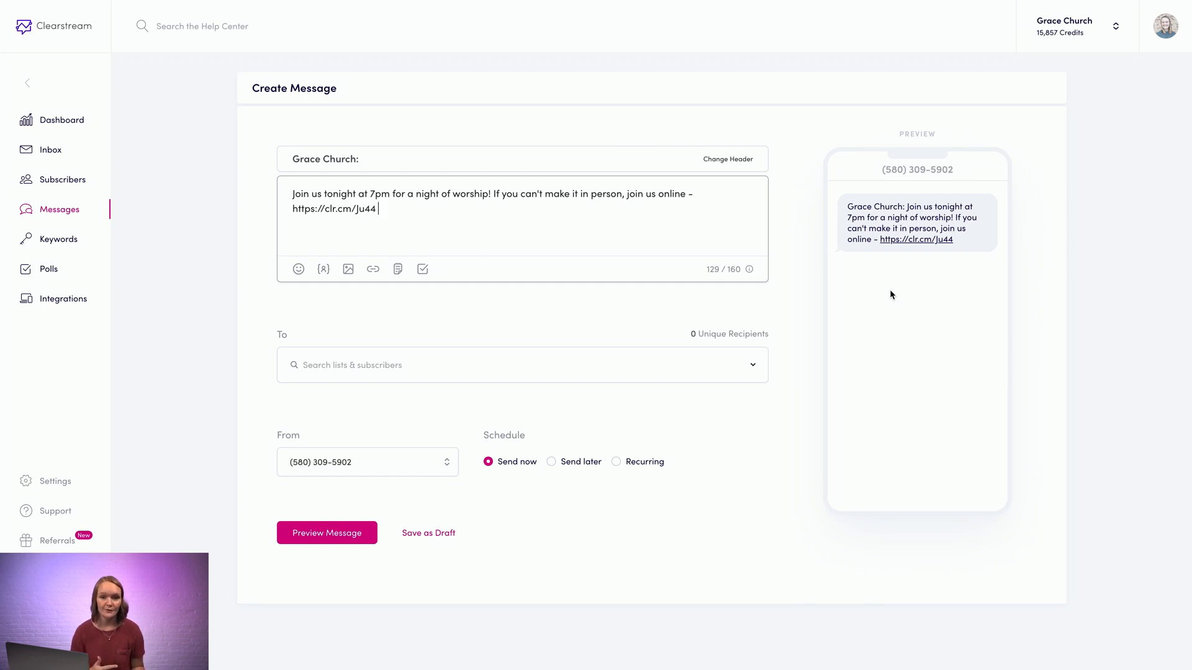
{"action": "mouse_move", "coordinate": [450, 297]}
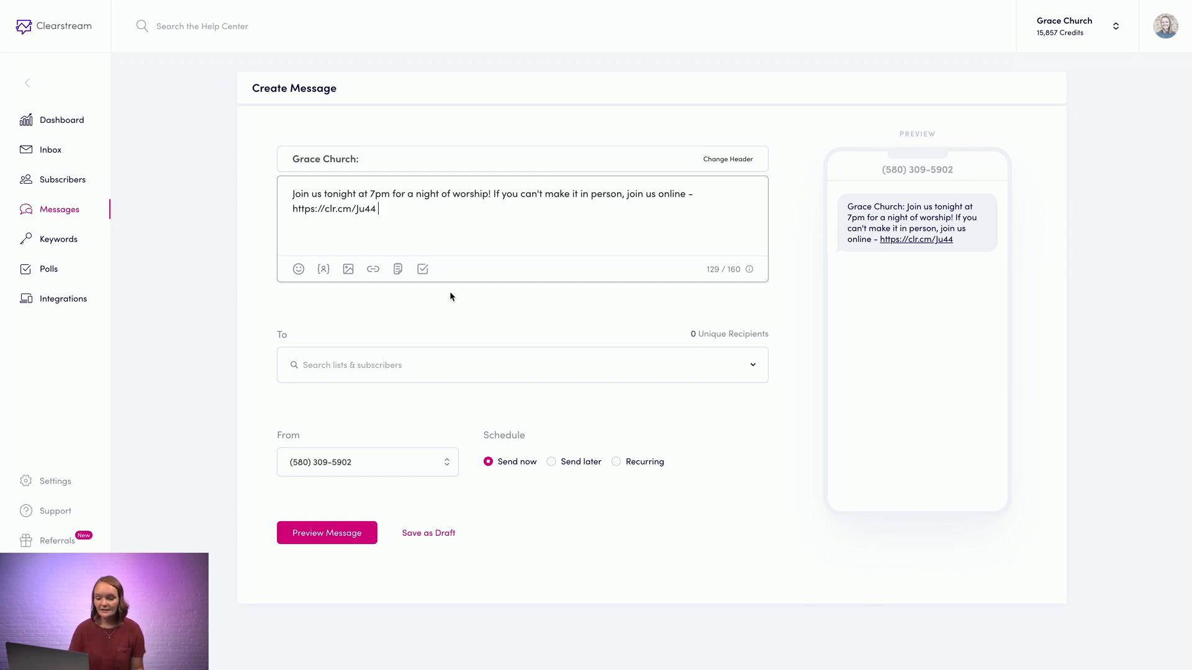
{"action": "mouse_move", "coordinate": [289, 281]}
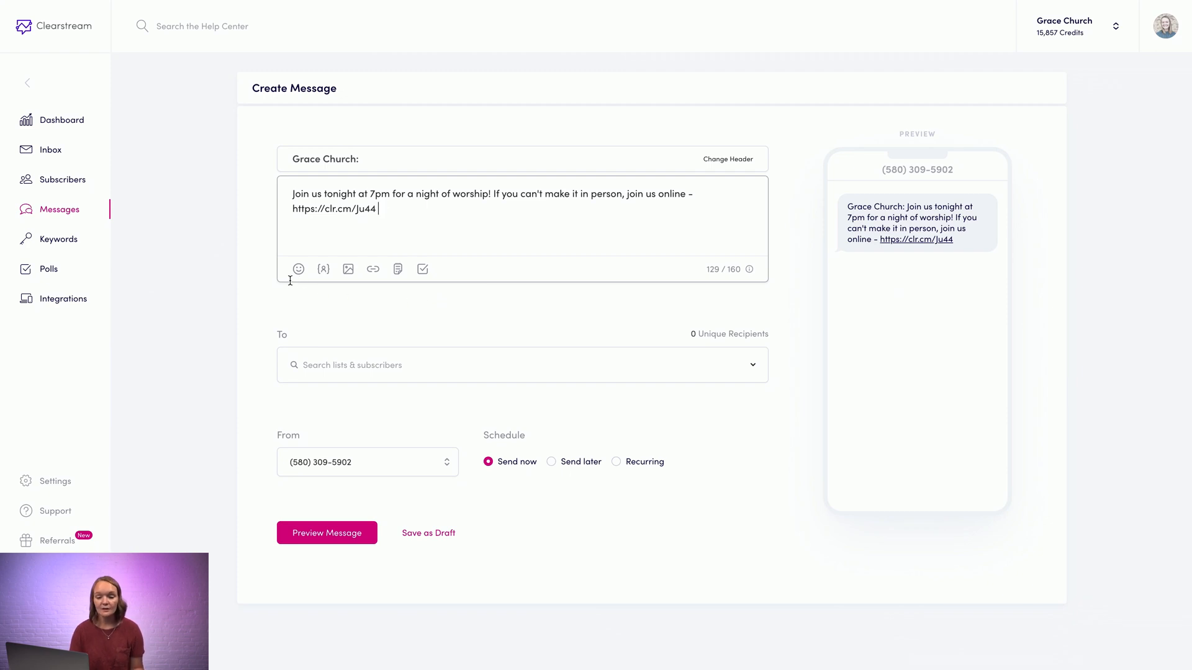
{"action": "mouse_move", "coordinate": [298, 268]}
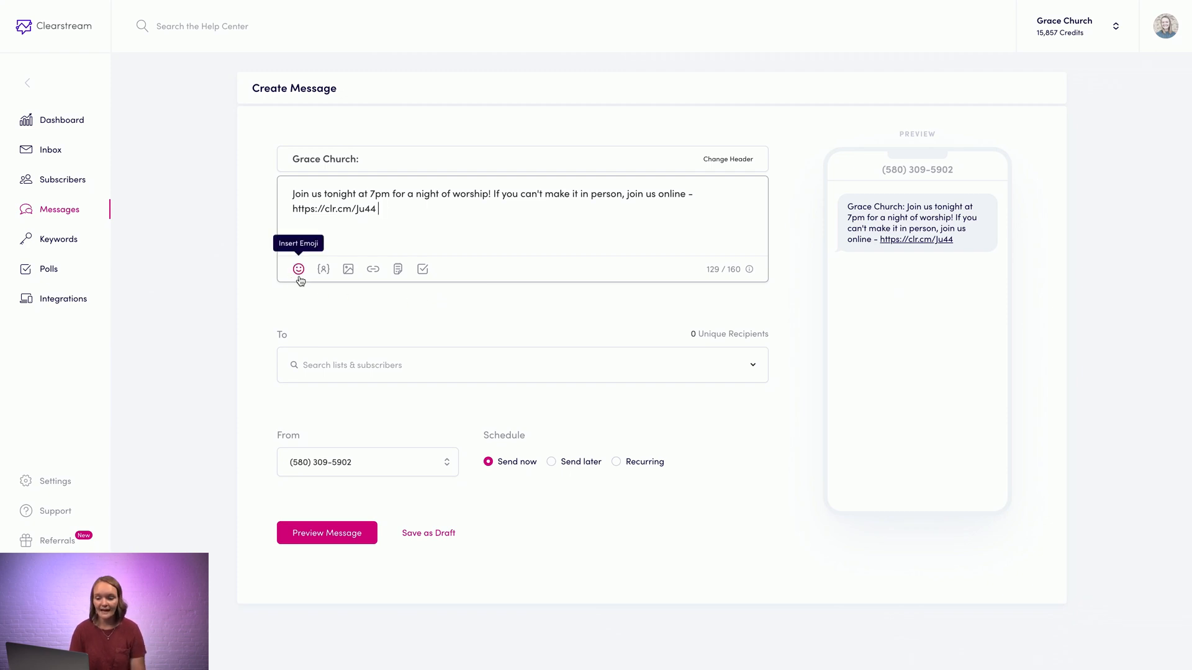
{"action": "mouse_move", "coordinate": [323, 269]}
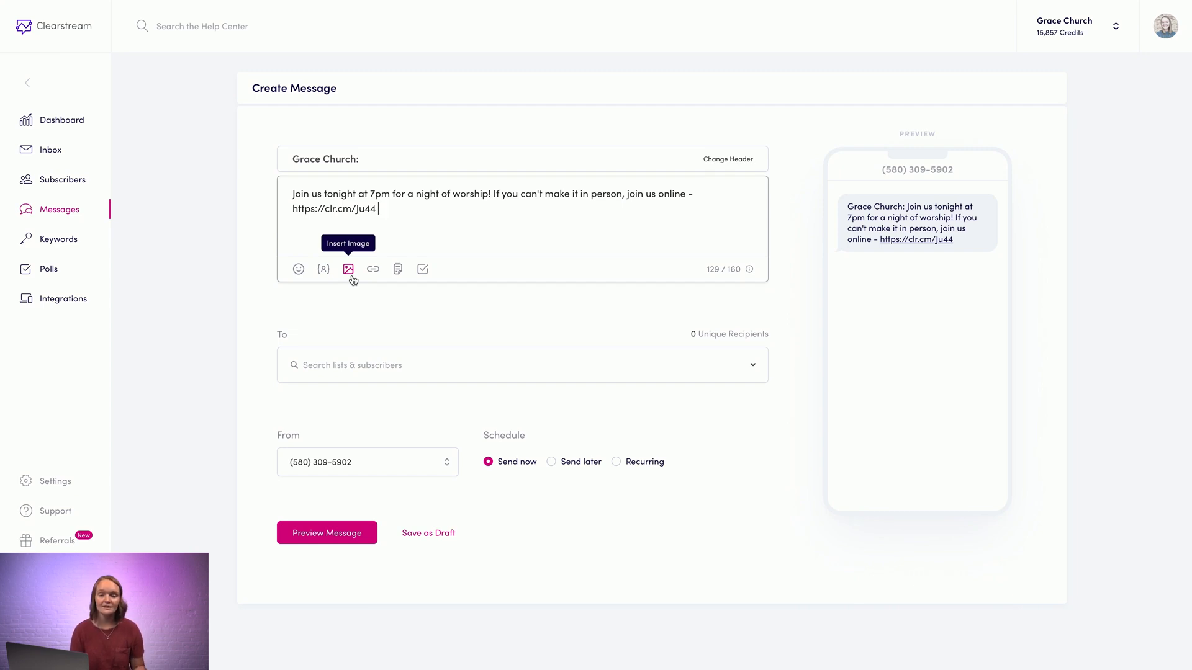
{"action": "mouse_move", "coordinate": [372, 269]}
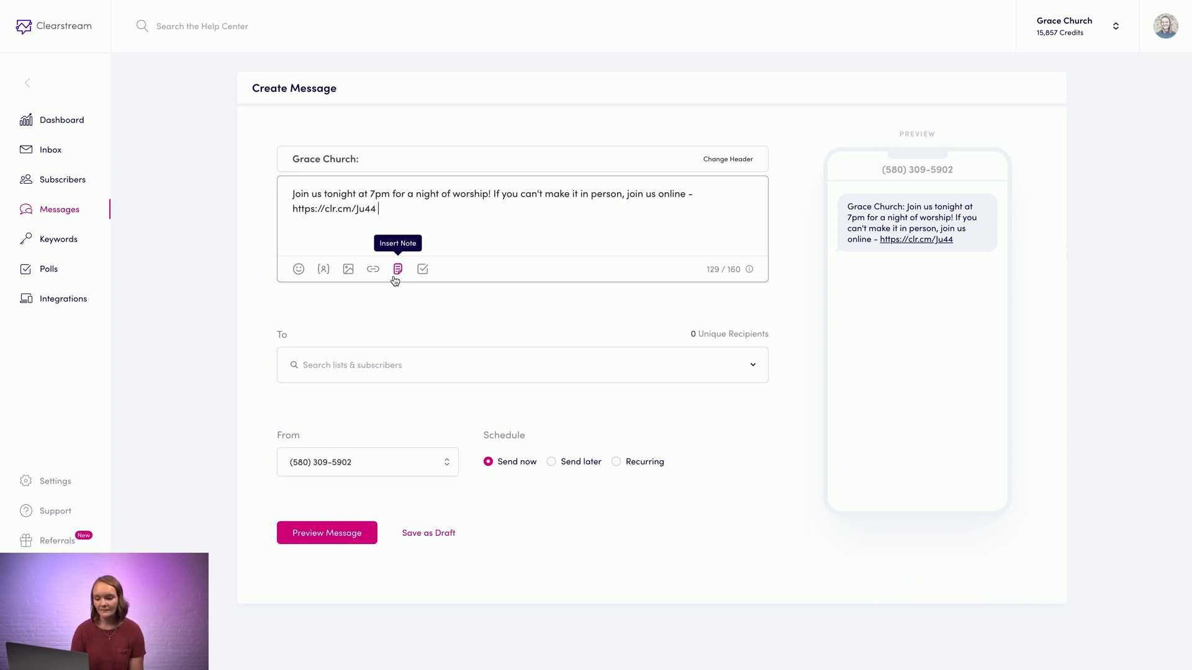
{"action": "mouse_move", "coordinate": [422, 269]}
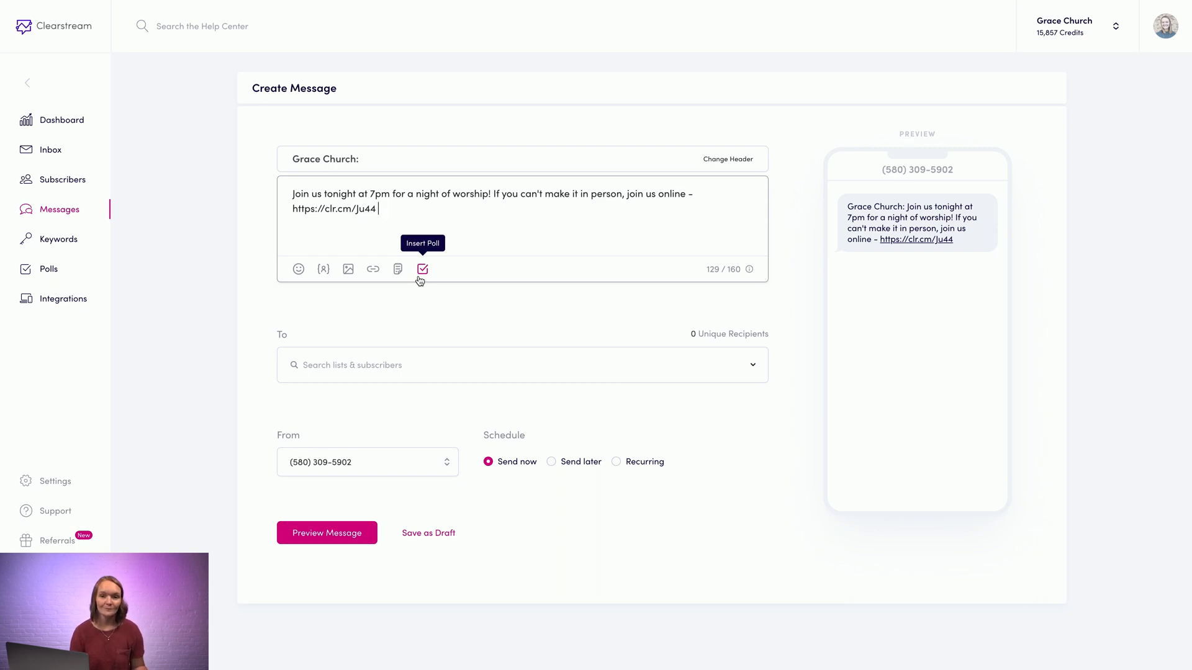
{"action": "mouse_move", "coordinate": [407, 351]}
{"action": "type", "text": "all church"}
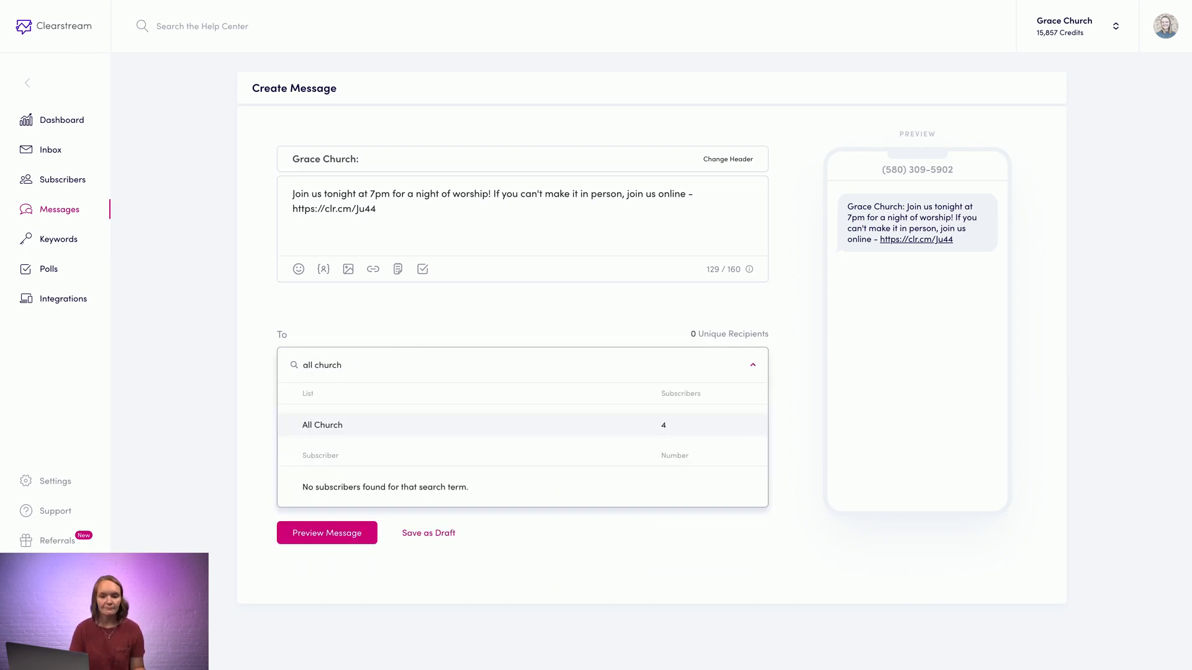
Step: Address the message to the All Church list (4 unique recipients)
{"action": "left_click", "coordinate": [321, 424]}
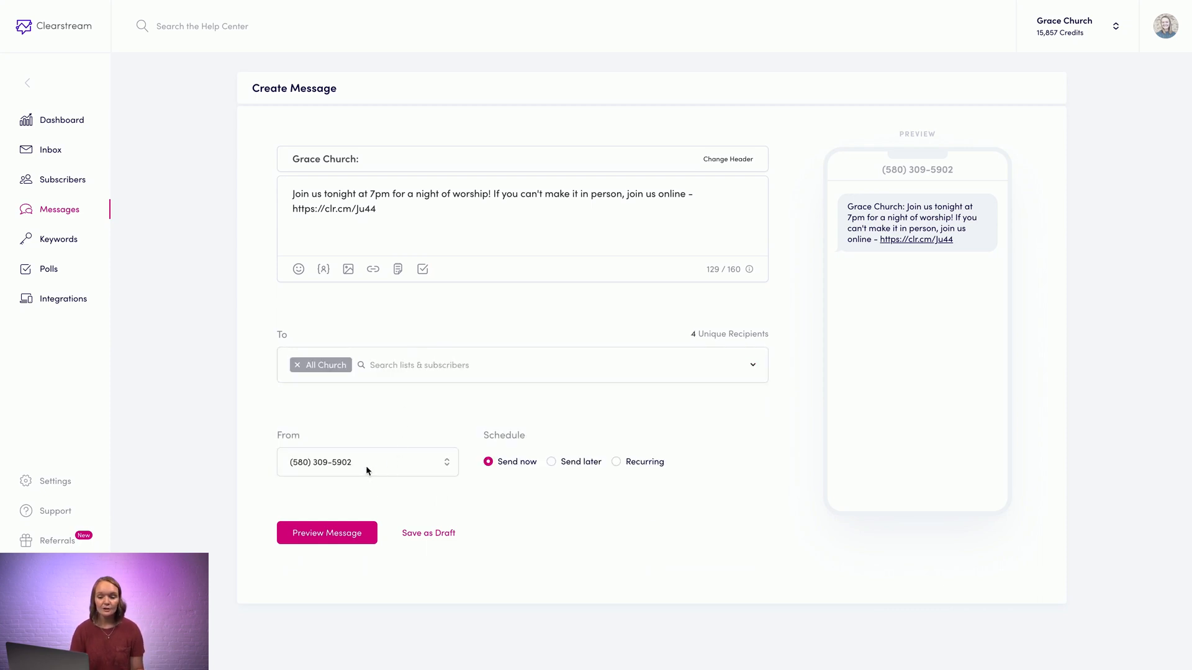
{"action": "left_click", "coordinate": [367, 462]}
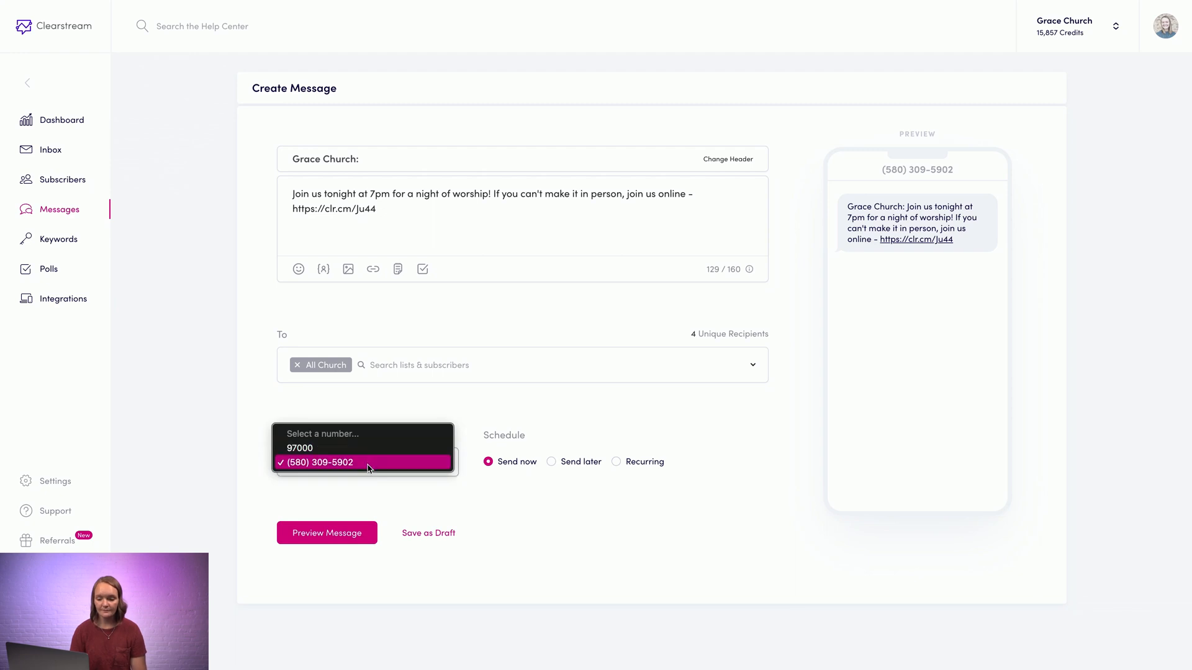
{"action": "left_click", "coordinate": [319, 462]}
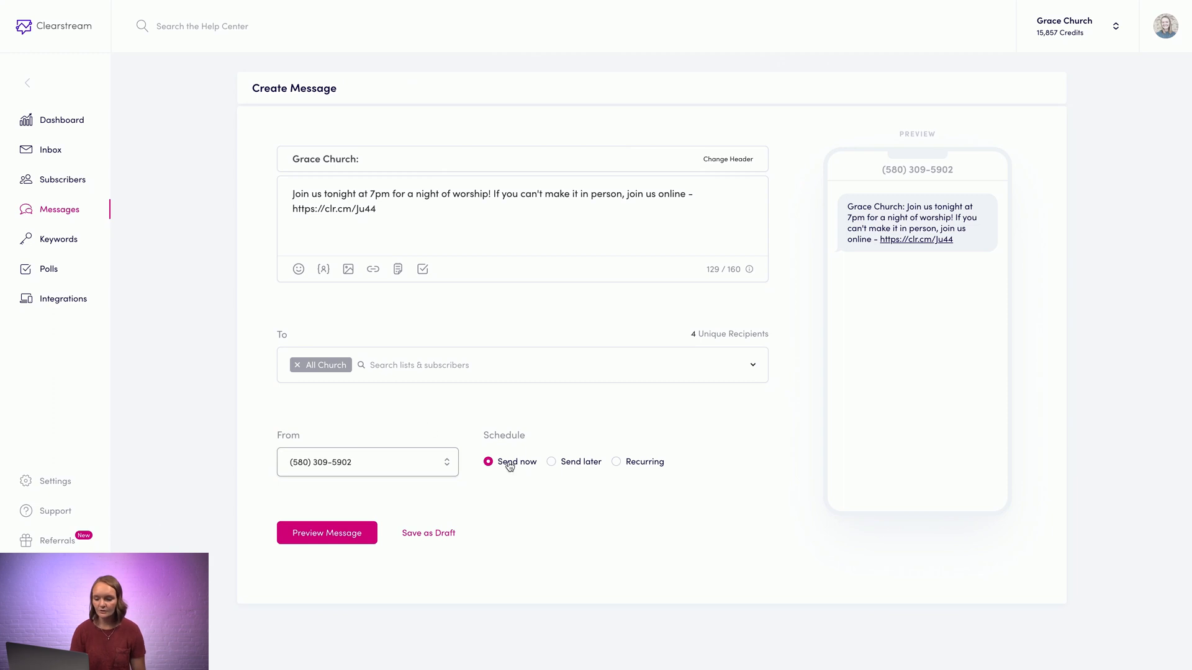
{"action": "mouse_move", "coordinate": [578, 472]}
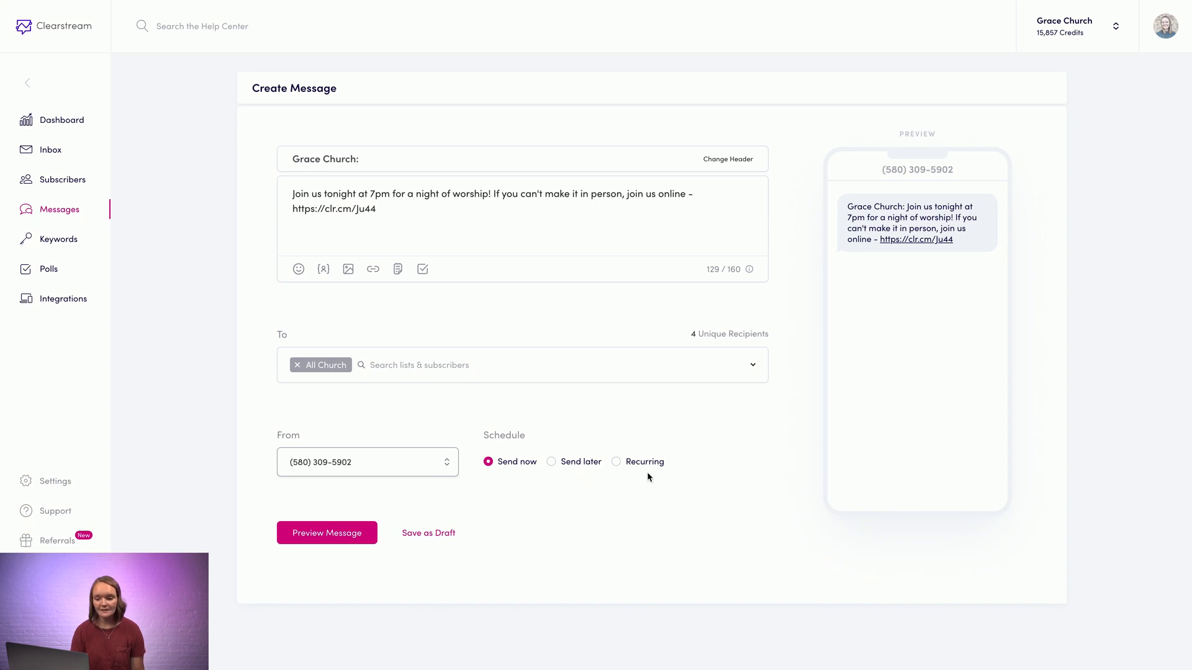
{"action": "mouse_move", "coordinate": [509, 477]}
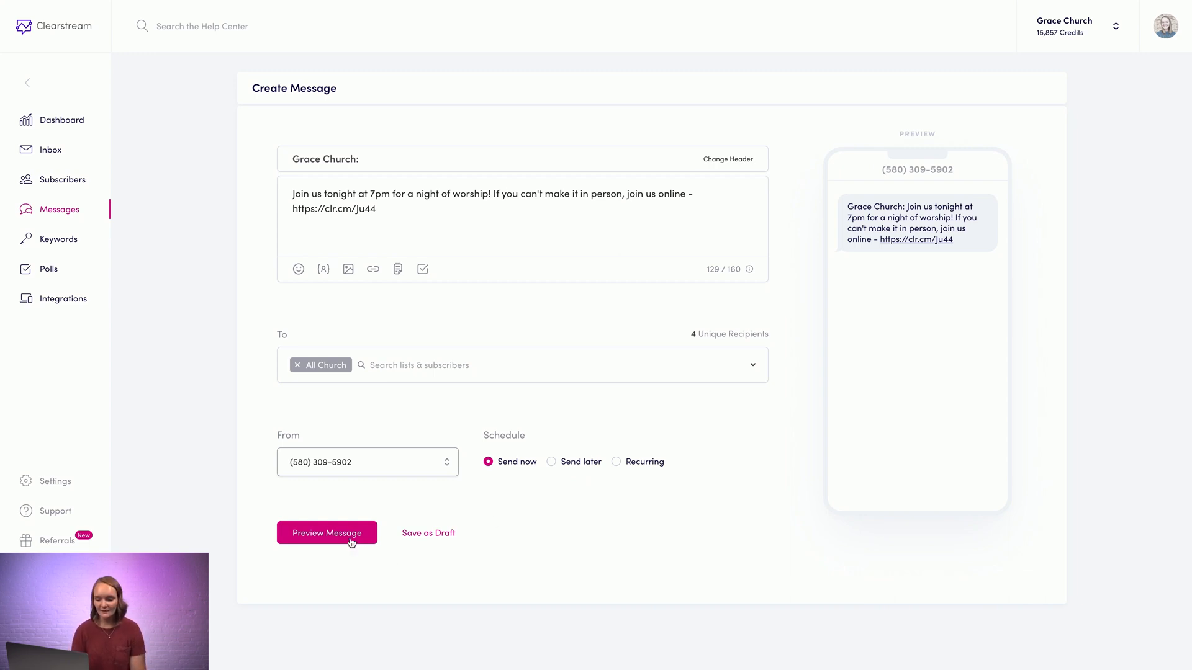
Step: Preview the worship message and send it now to All Church
{"action": "left_click", "coordinate": [327, 533]}
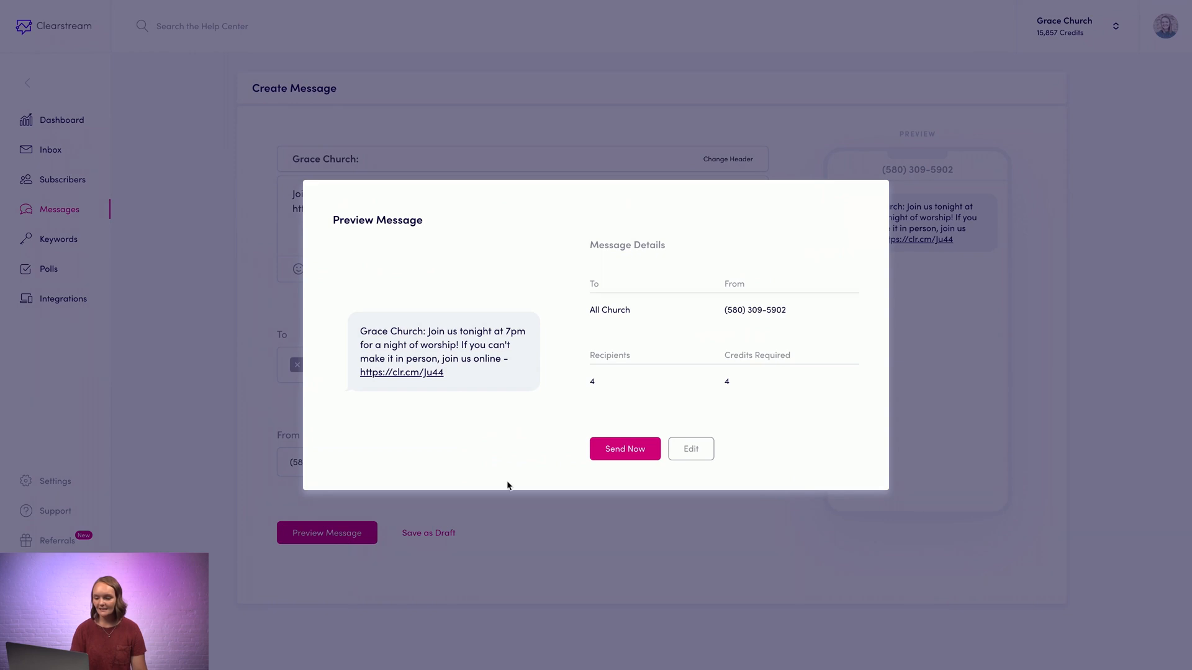
{"action": "left_click", "coordinate": [625, 448]}
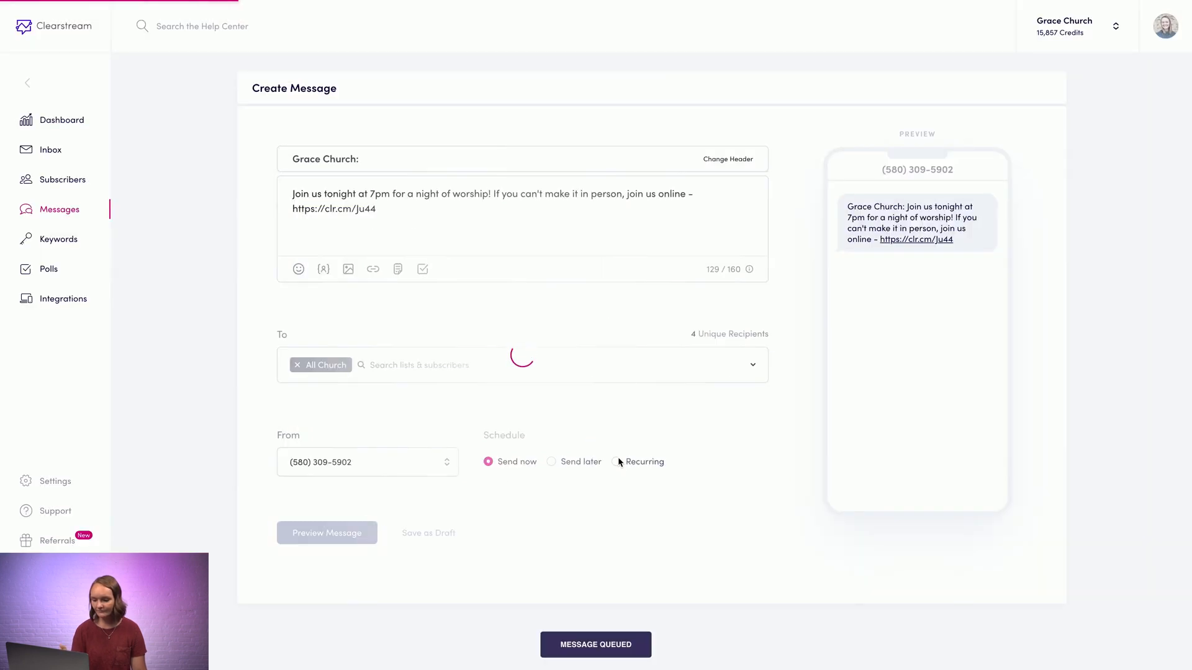
{"action": "left_click", "coordinate": [595, 645]}
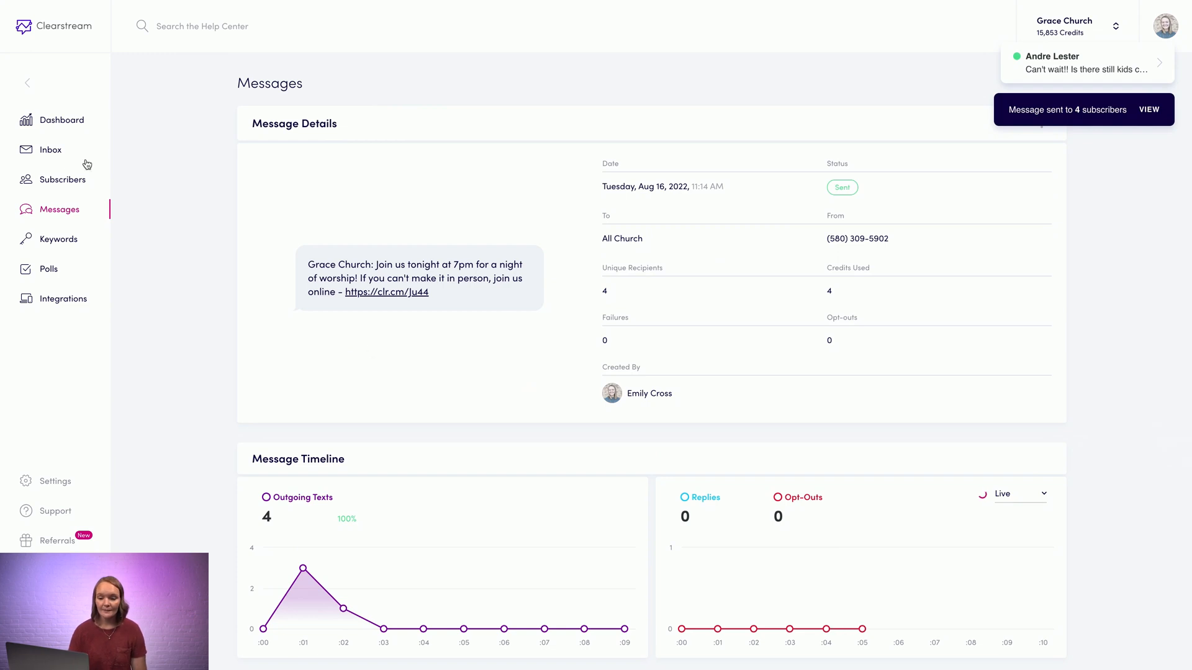
Step: Go to the Inbox after the message is reported delivered to 4 subscribers
{"action": "left_click", "coordinate": [50, 150]}
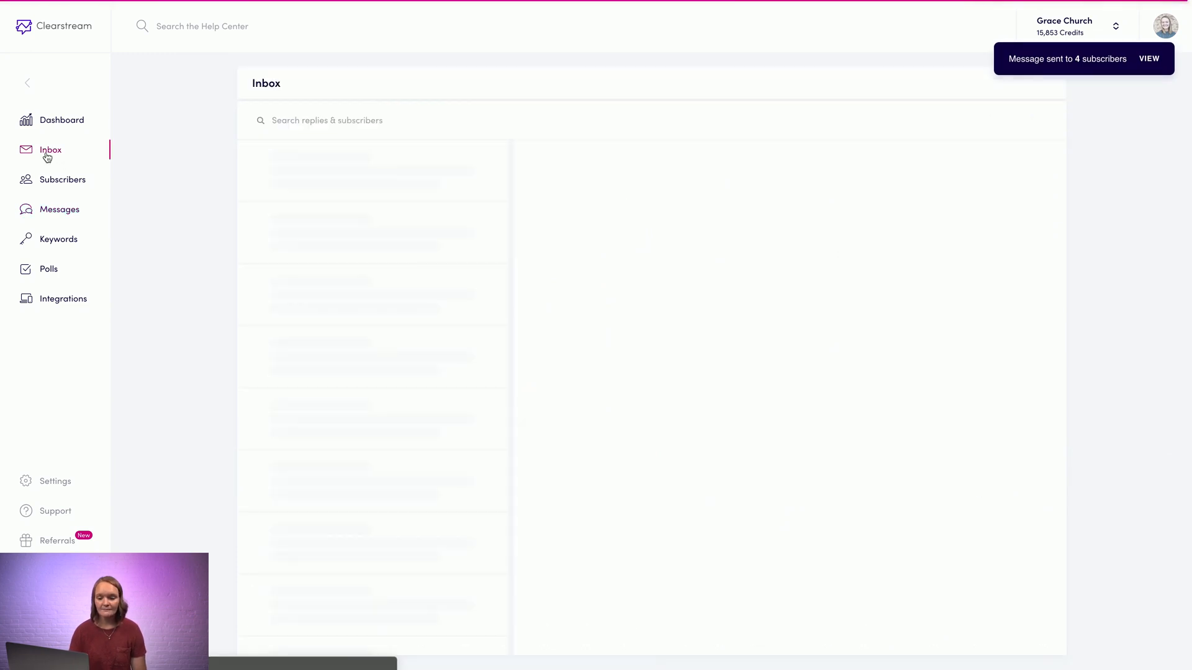